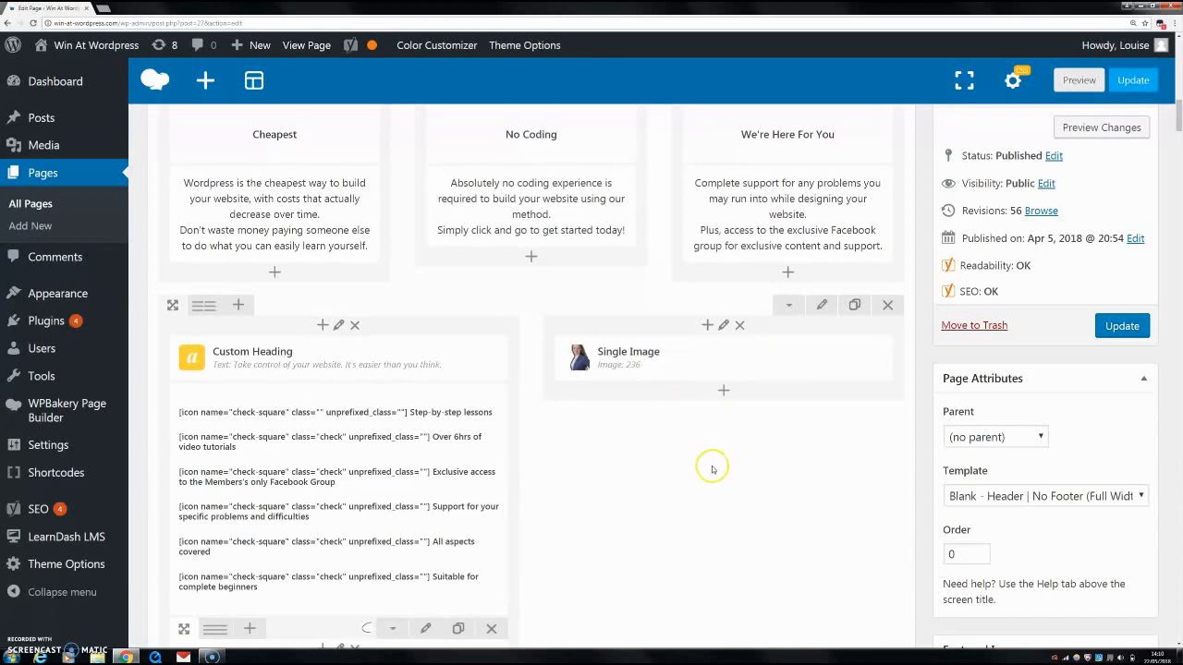
pyautogui.moveTo(673, 434)
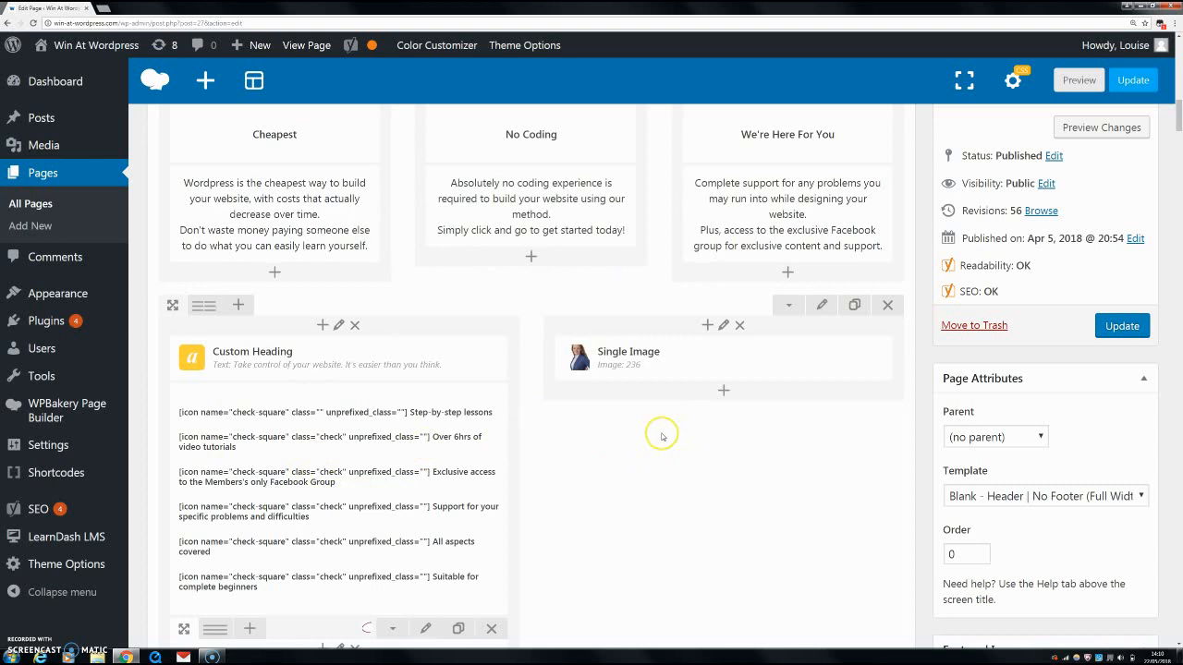
pyautogui.moveTo(577, 349)
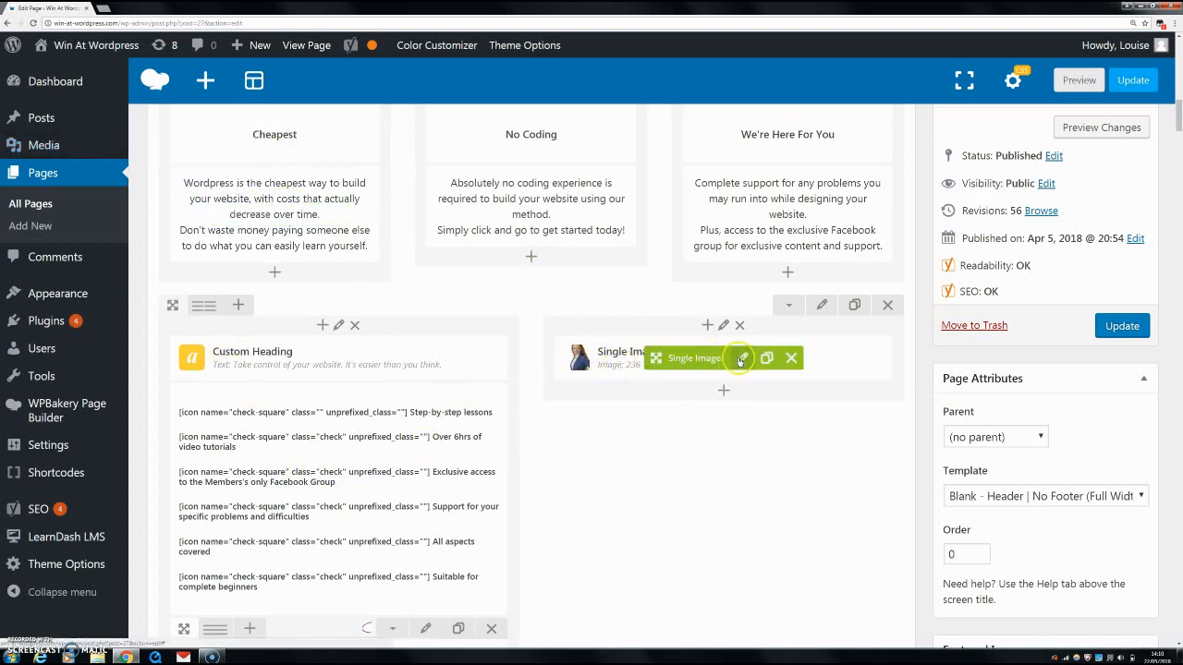
# Remove the Single Image element's current photo and bring up the Set Image media picker.
pyautogui.click(739, 359)
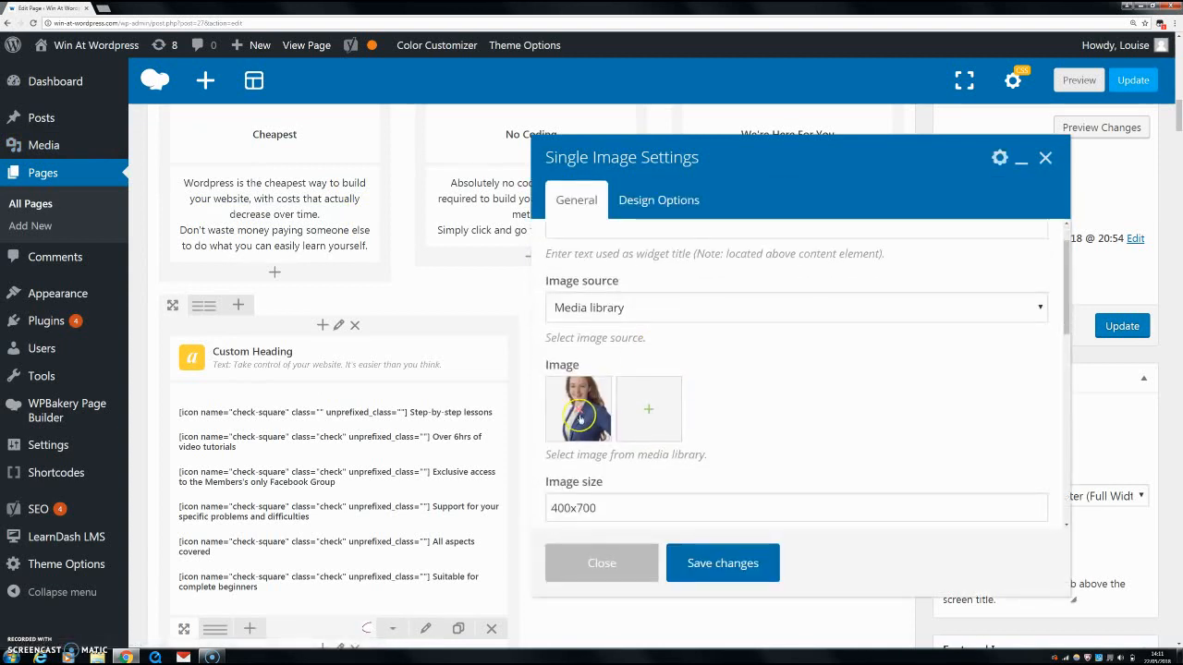
pyautogui.click(577, 409)
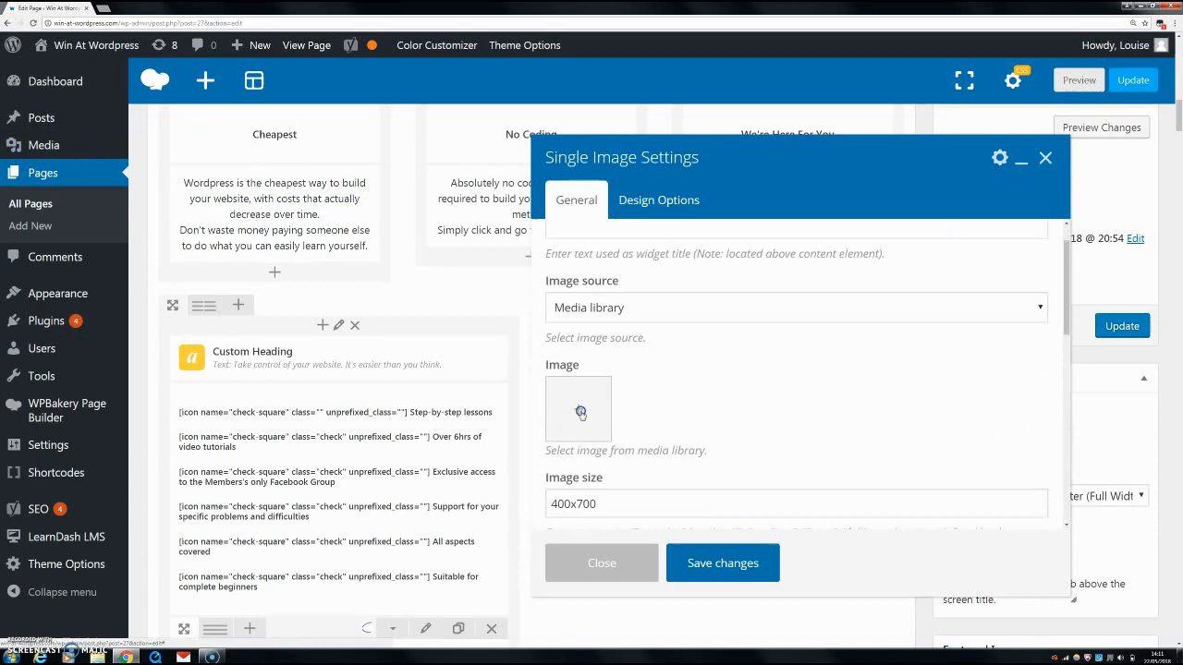
pyautogui.click(576, 409)
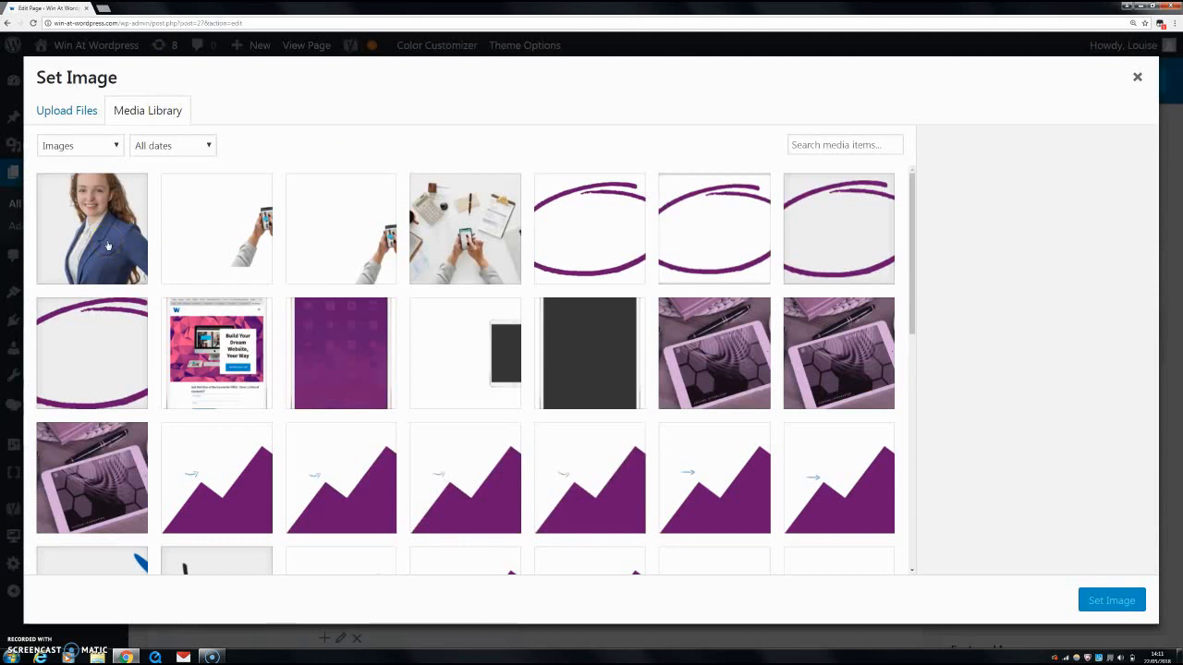
# Choose Better Transparent Me.png and enter 'Full Wo' keywords as its Alt Text.
pyautogui.click(92, 229)
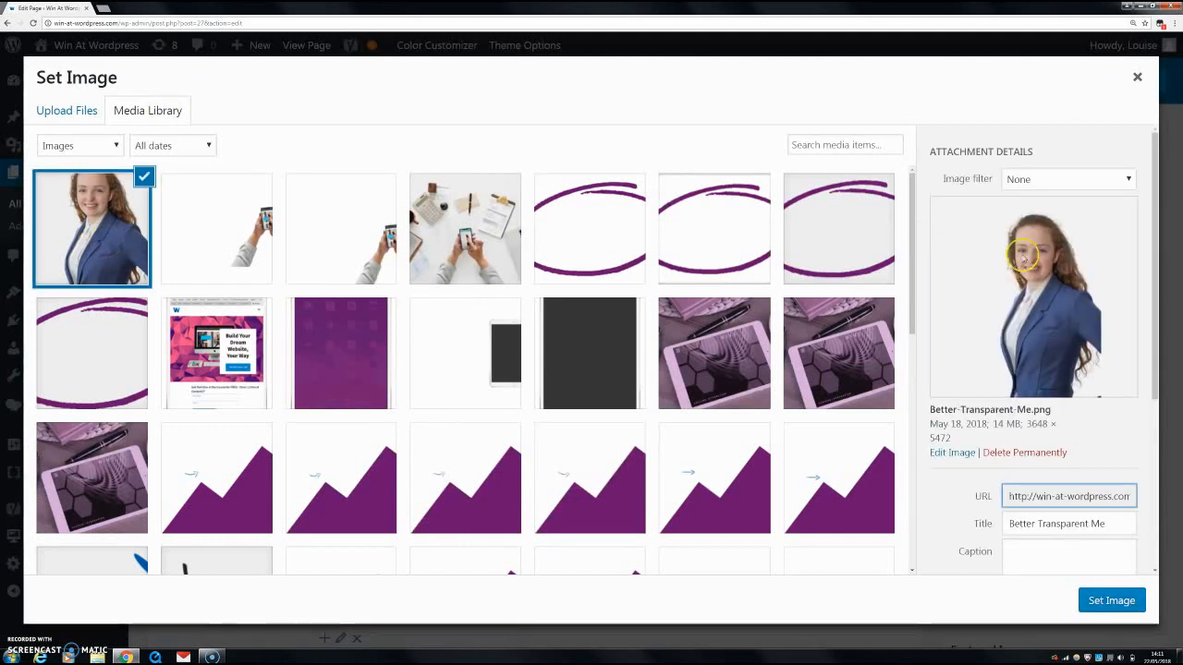
pyautogui.scroll(-3)
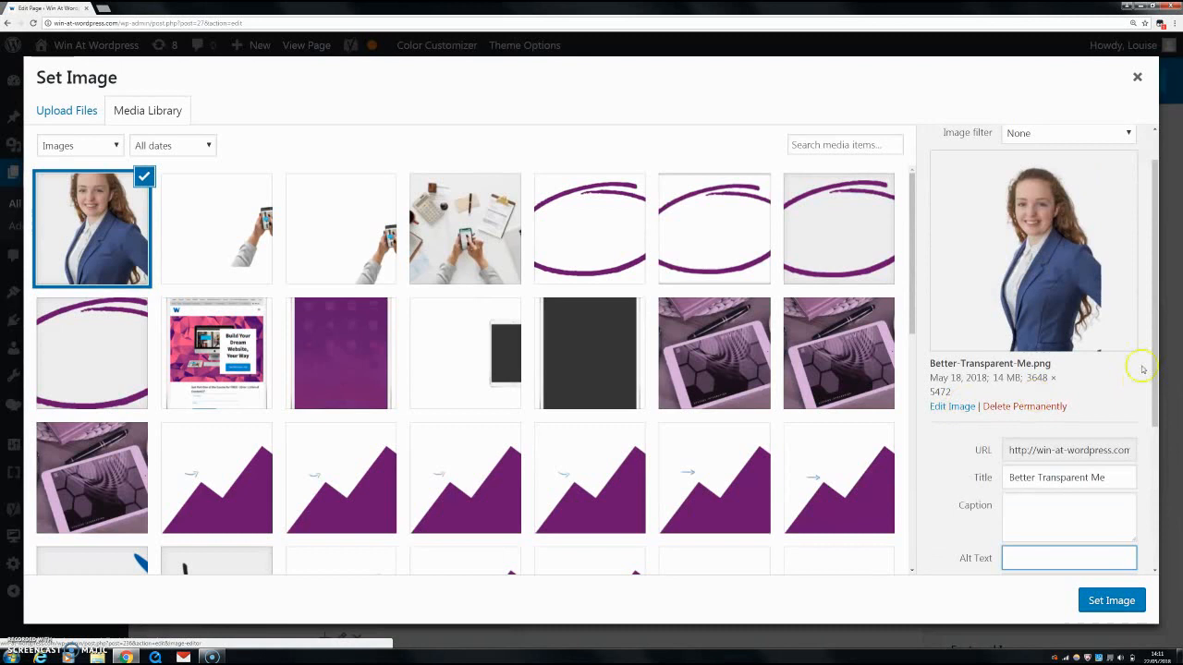
pyautogui.moveTo(1036, 340)
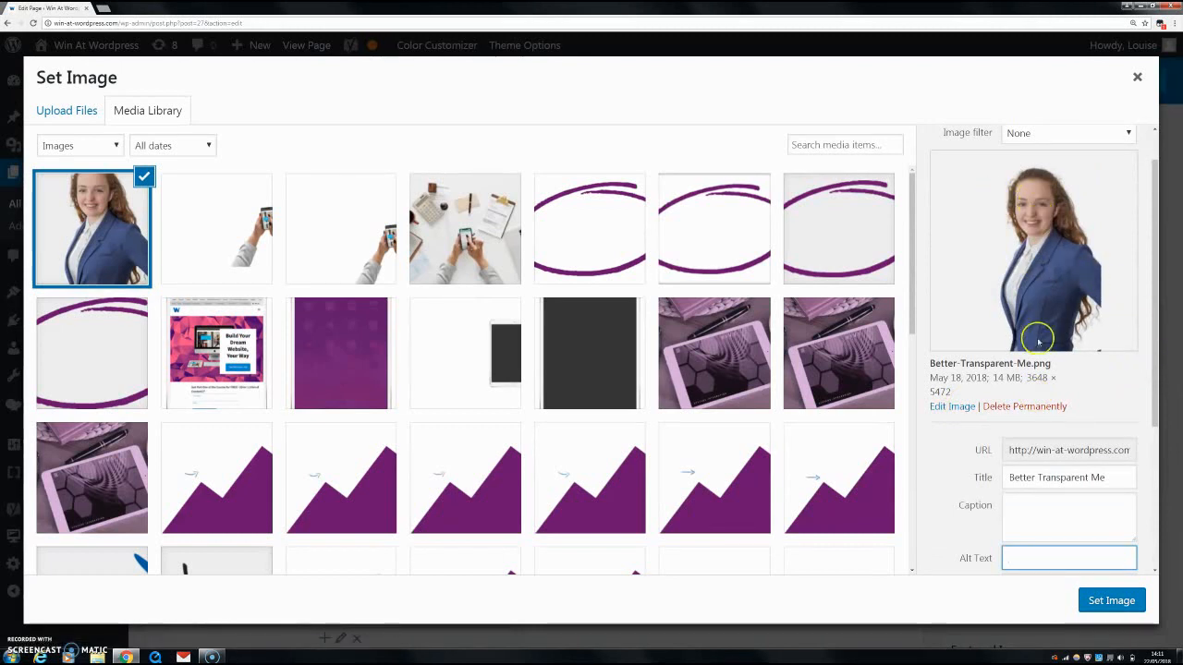
pyautogui.scroll(-3)
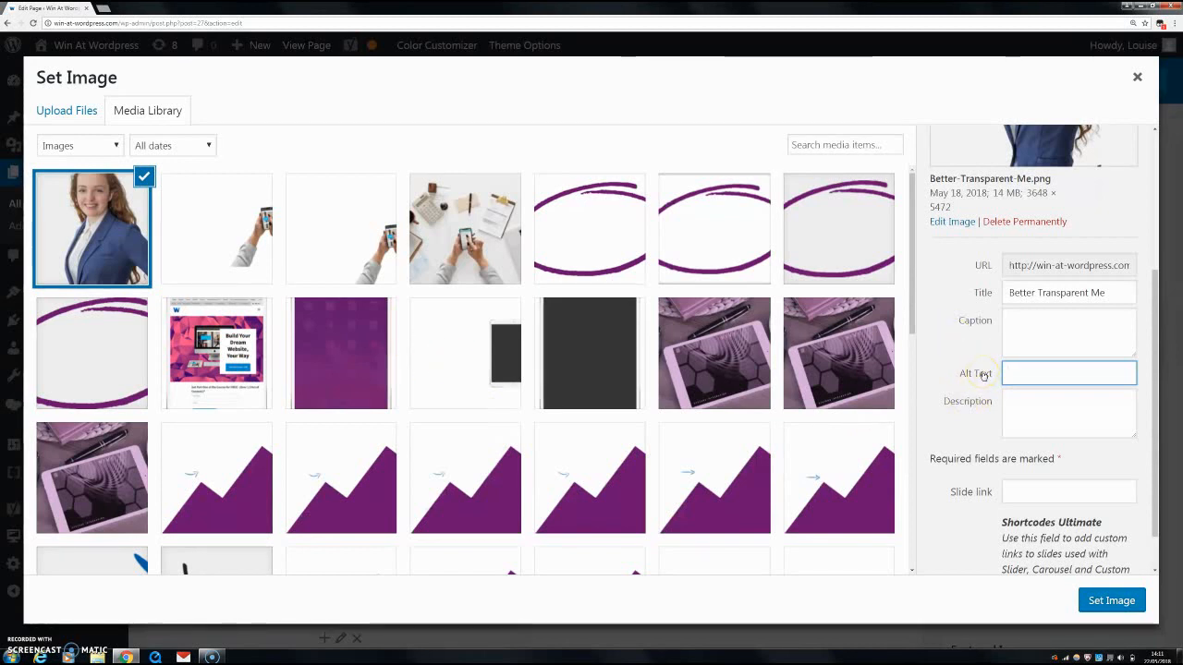
pyautogui.write('Full Wo')
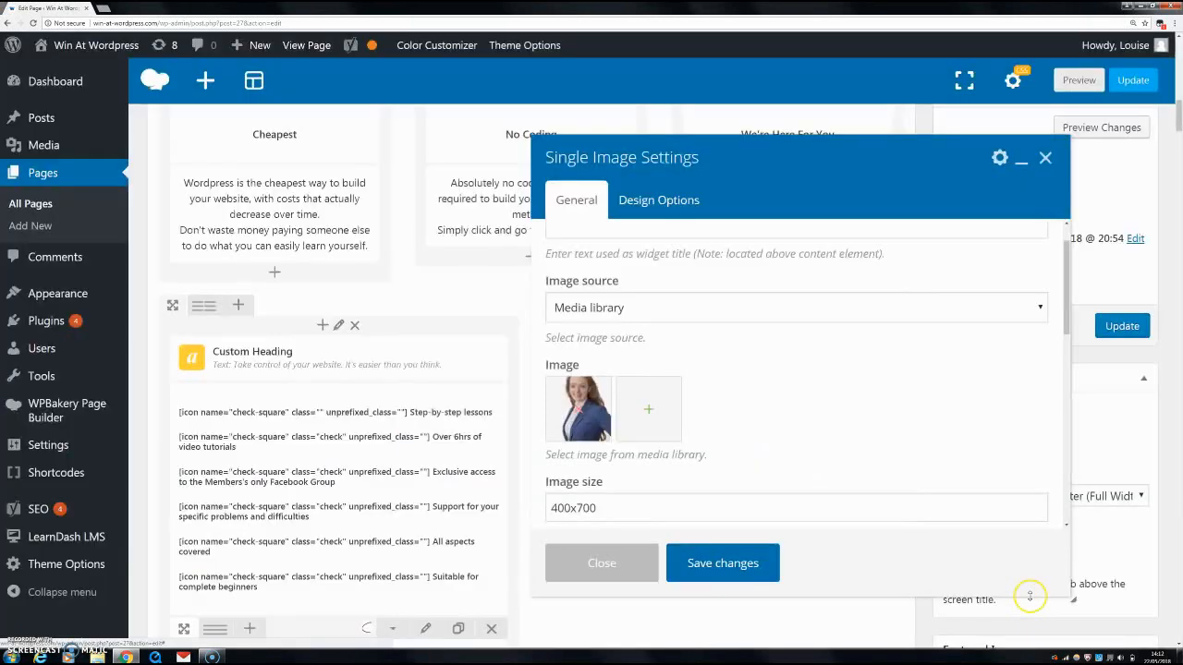
# Save the Single Image settings and move down toward the Yoast SEO meta box.
pyautogui.click(723, 561)
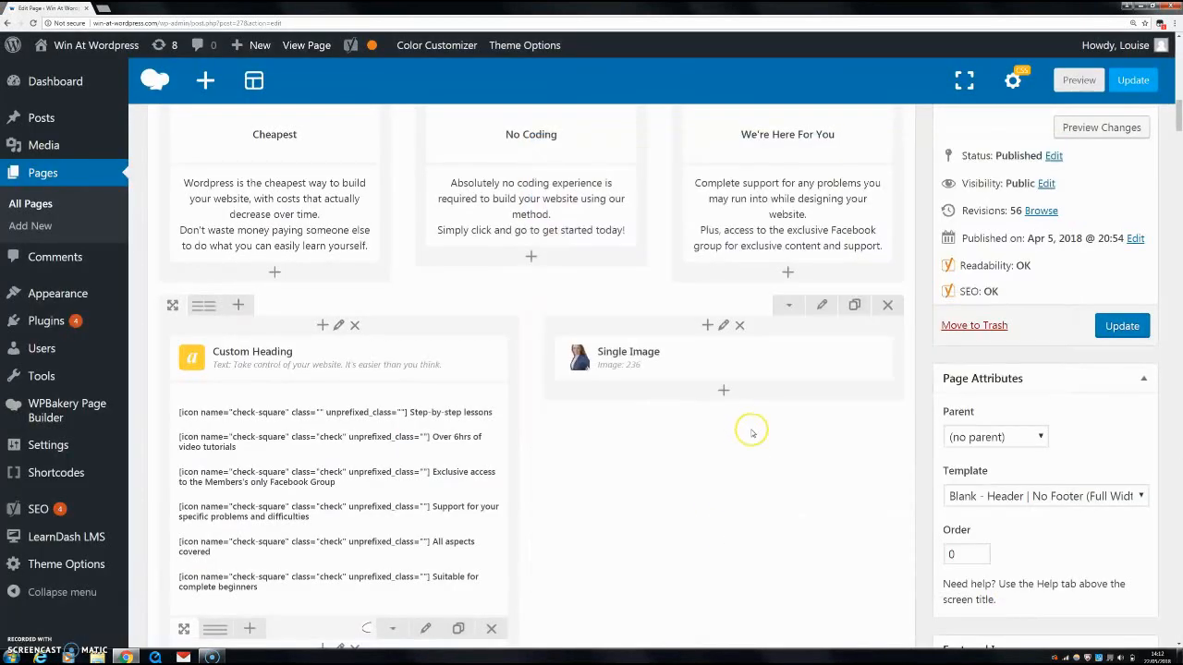
pyautogui.scroll(-3)
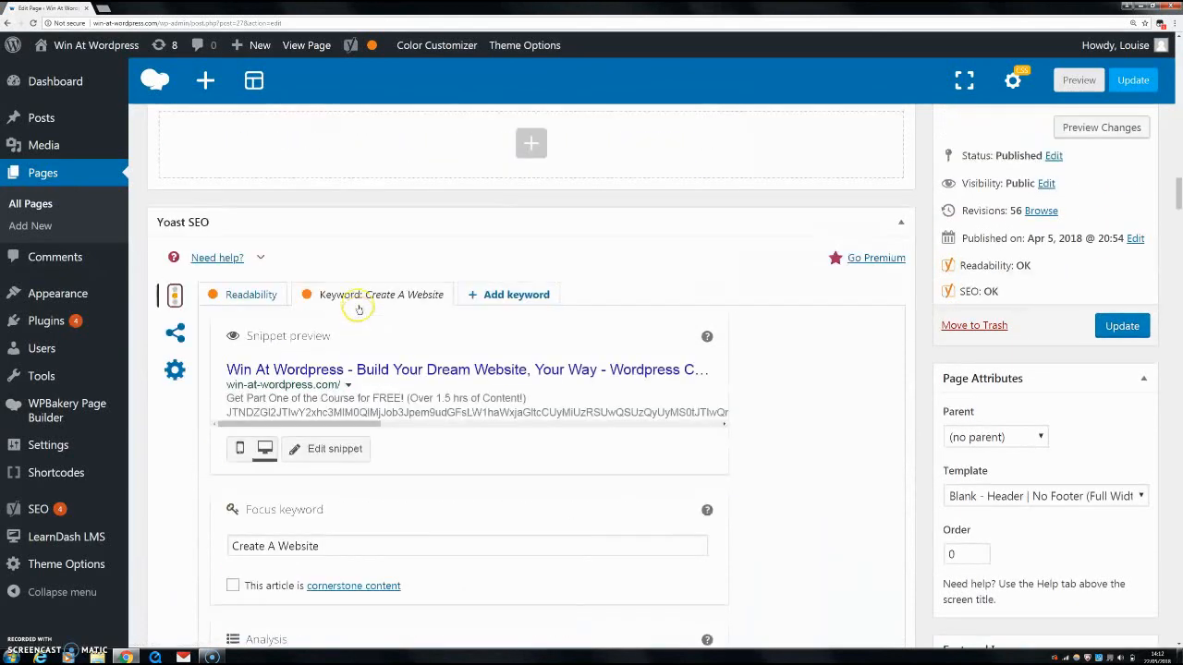
# Highlight Yoast's 'Create A Website' improvement note about images missing alt attributes.
pyautogui.scroll(-3)
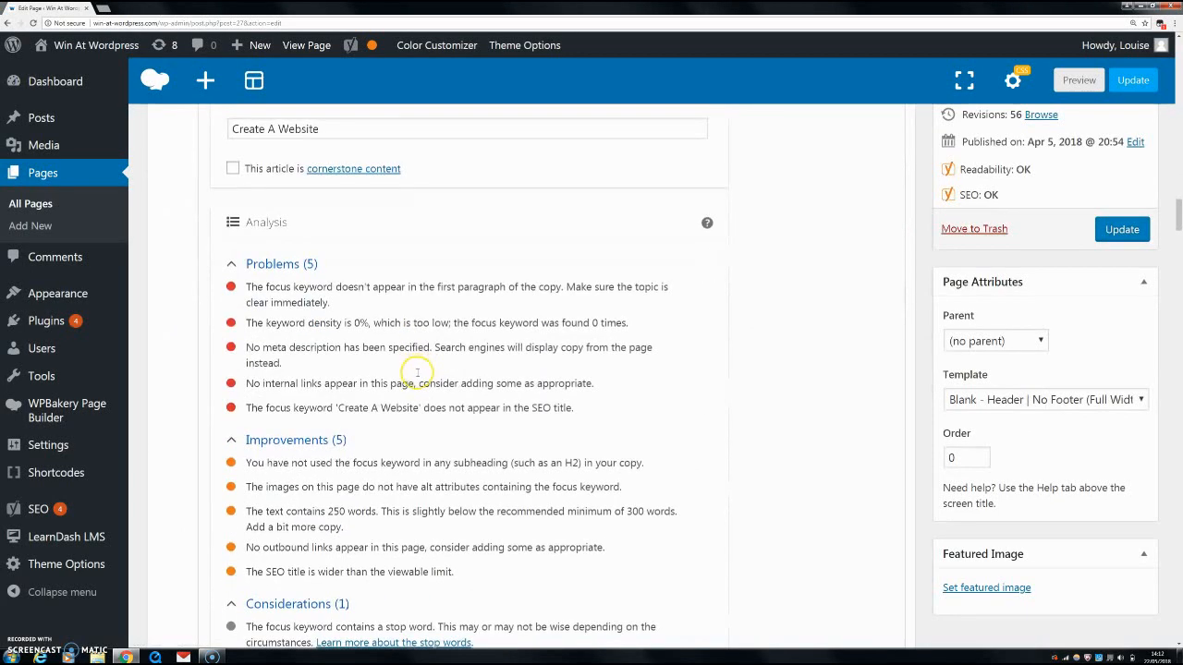
pyautogui.scroll(-3)
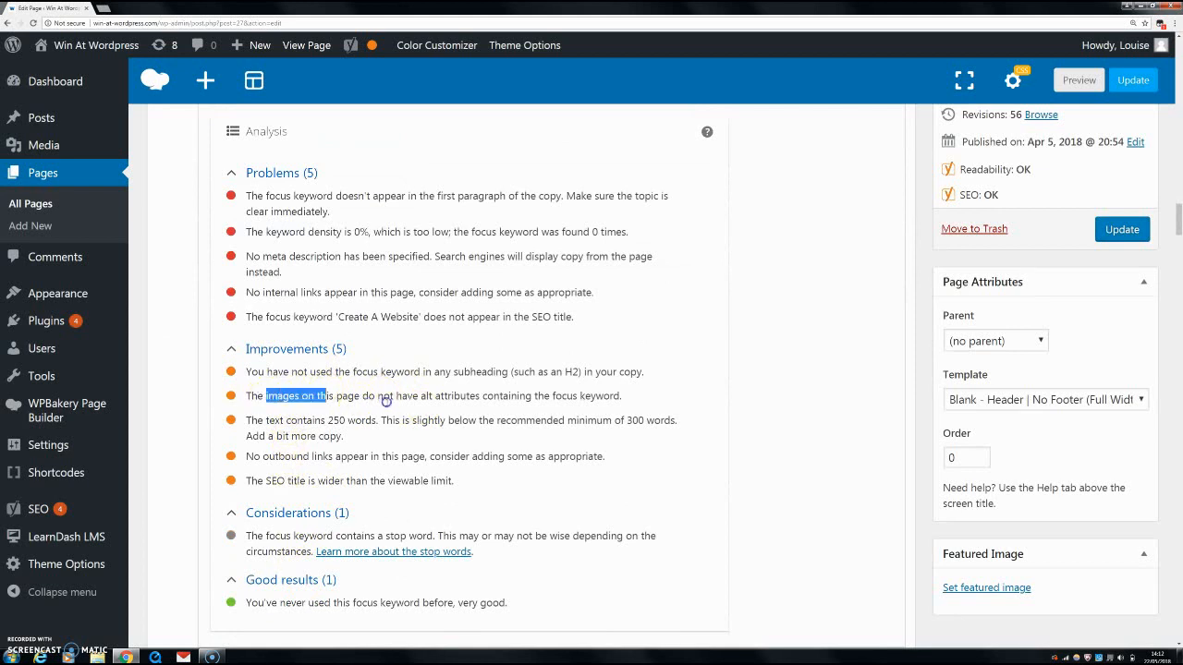
pyautogui.moveTo(294, 396); pyautogui.dragTo(610, 396)
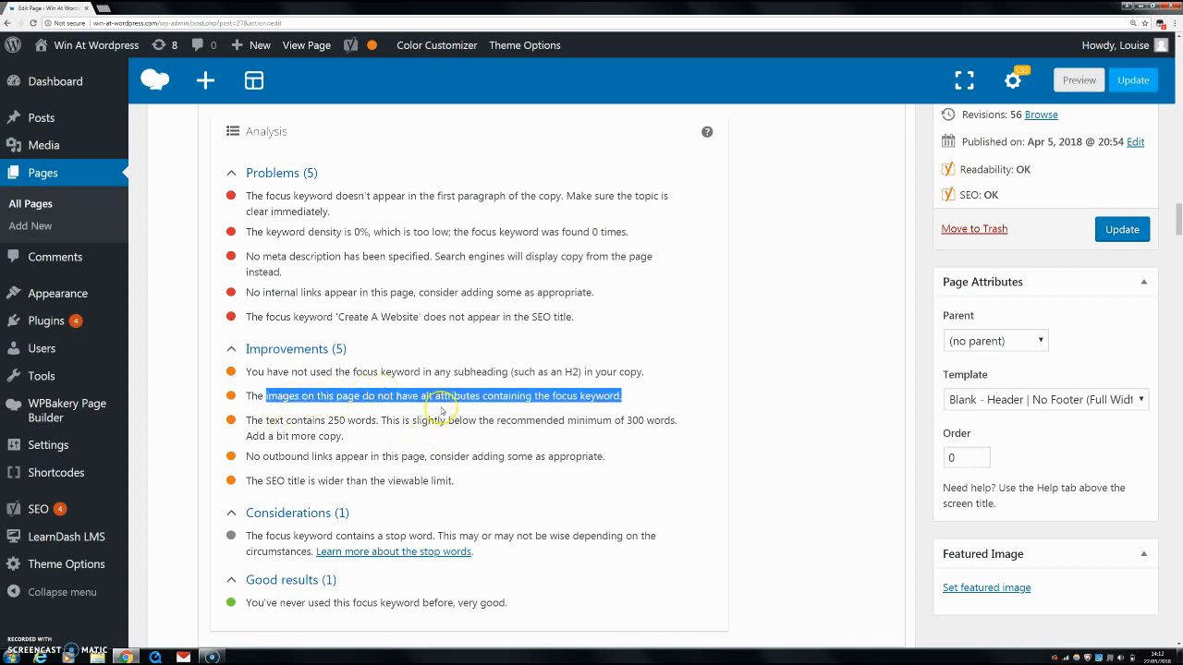
pyautogui.moveTo(473, 403)
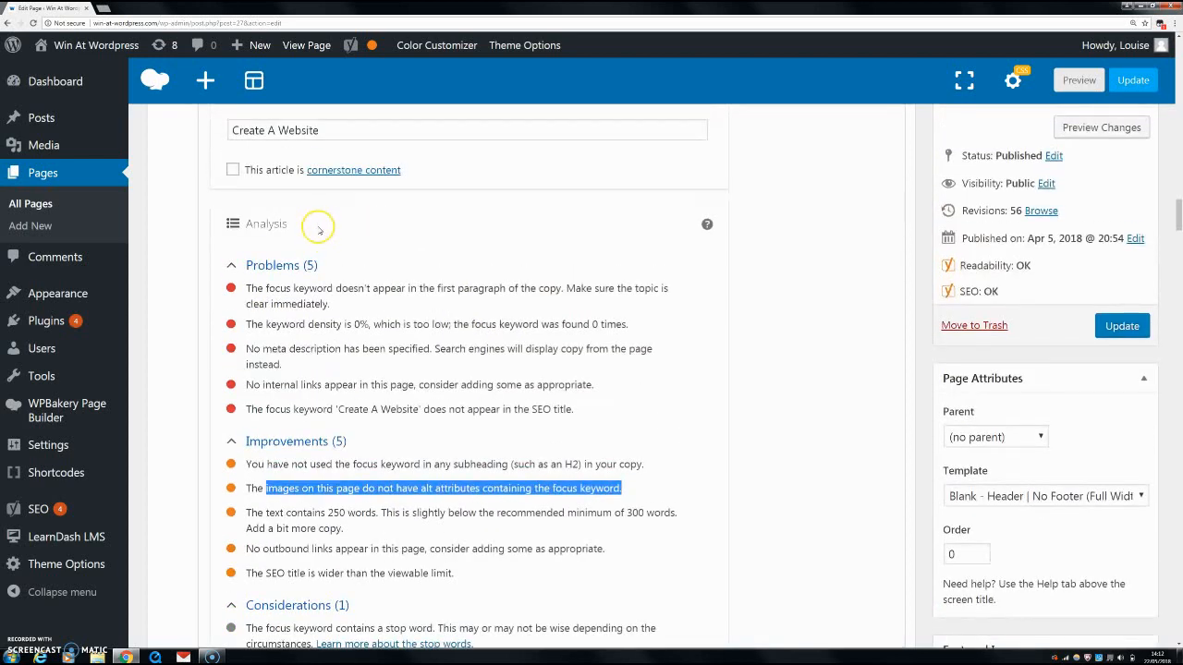
pyautogui.scroll(-3)
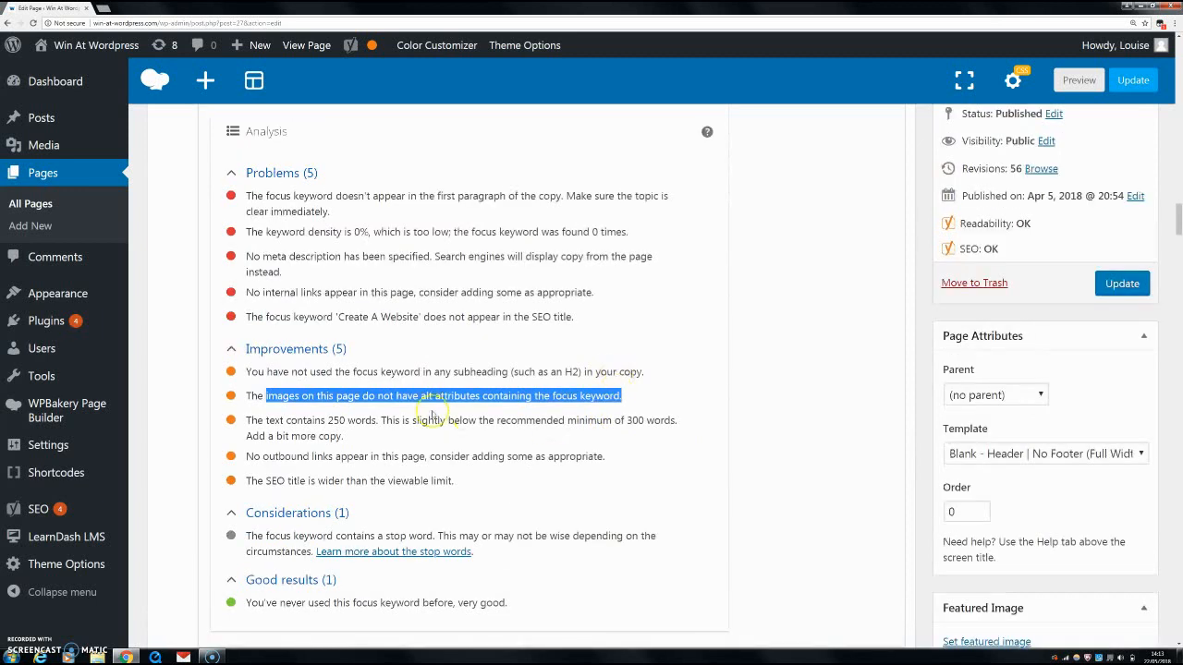
pyautogui.moveTo(262, 225)
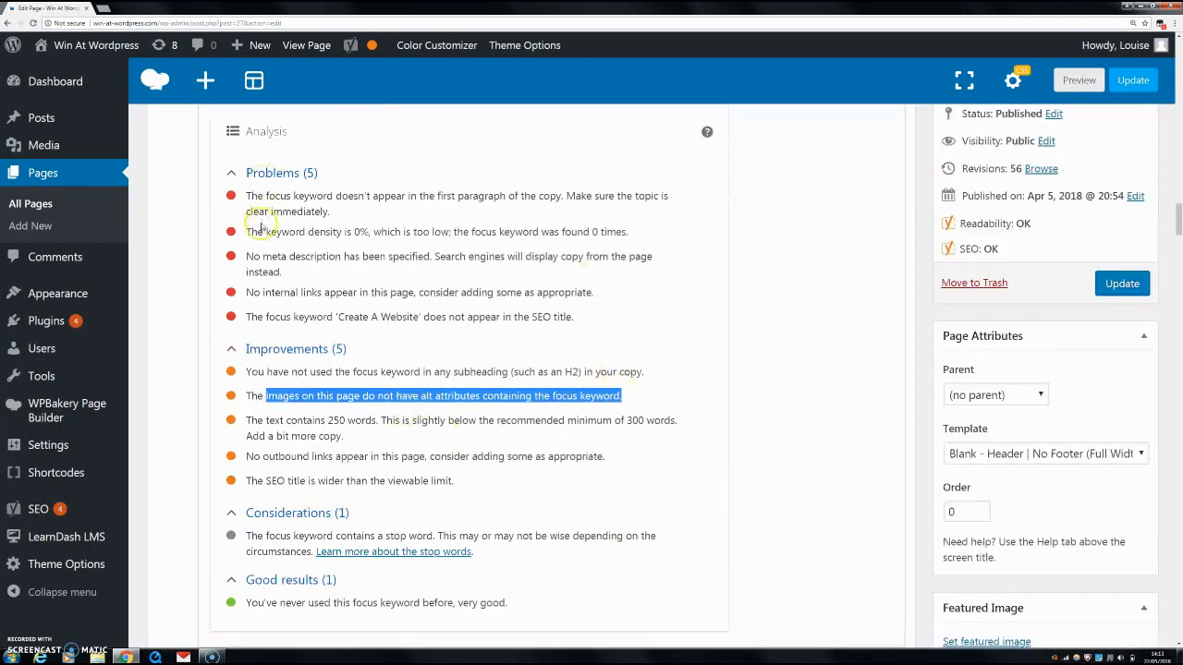
pyautogui.moveTo(419, 593)
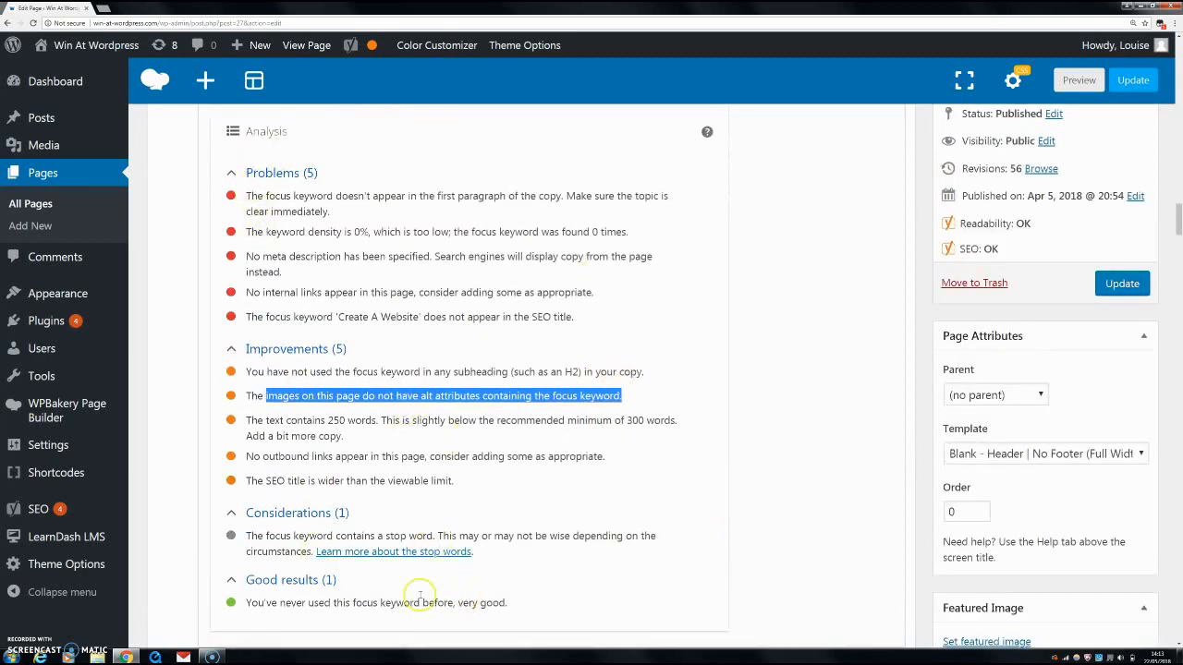
pyautogui.moveTo(299, 457)
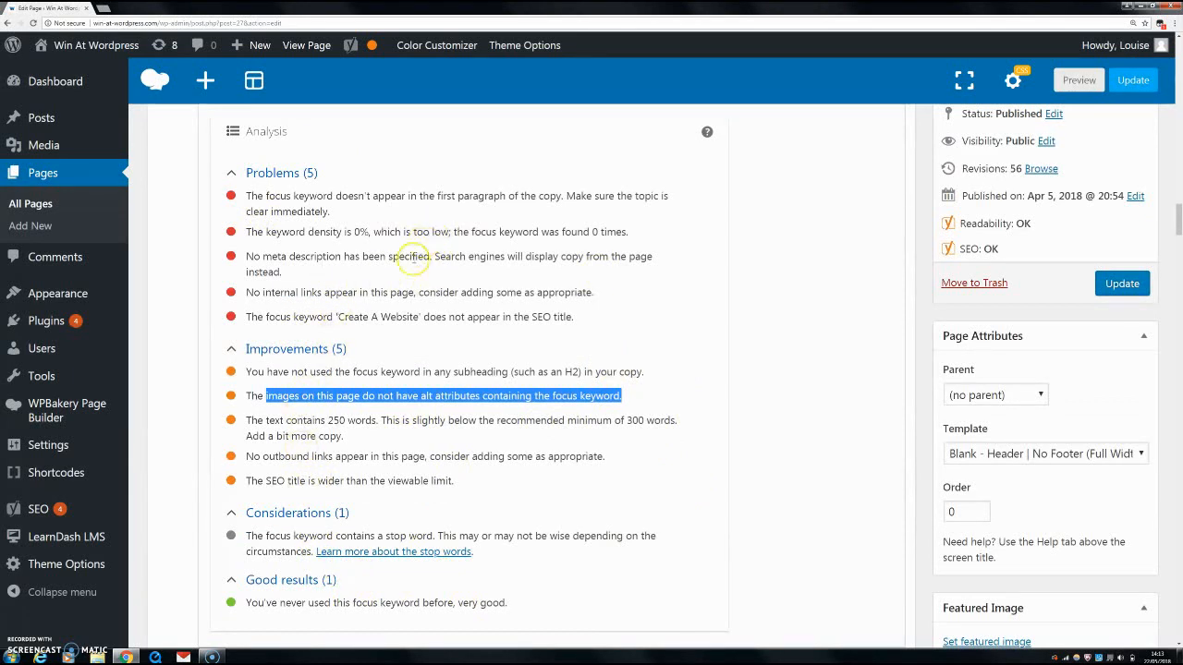
pyautogui.moveTo(761, 319)
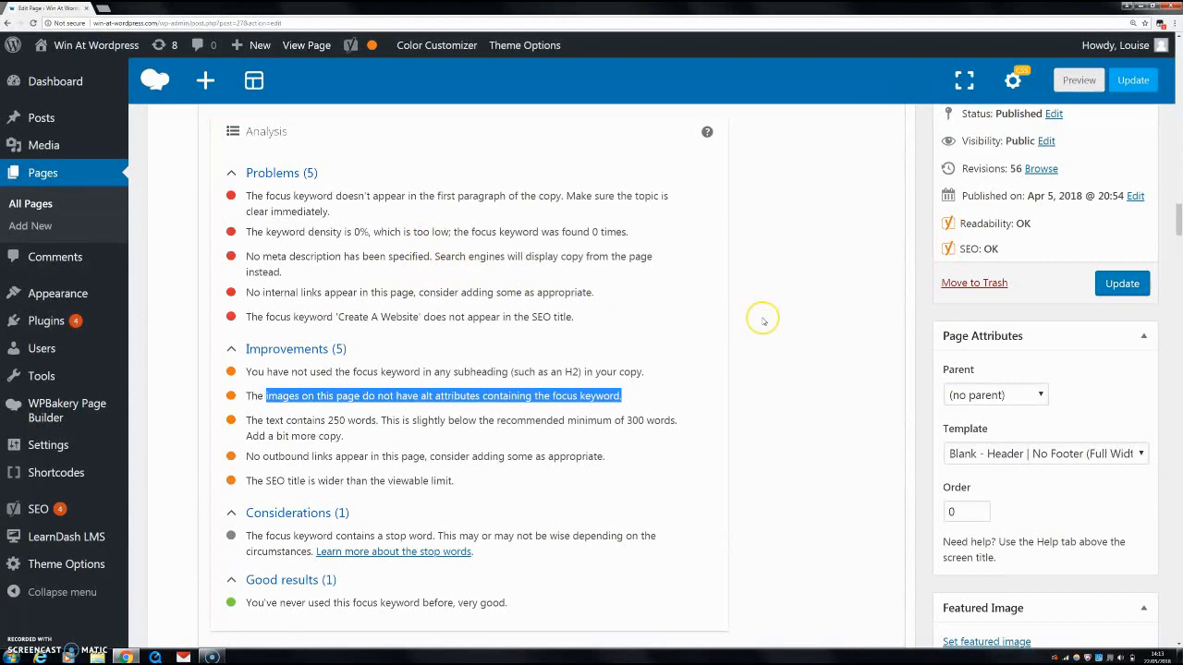